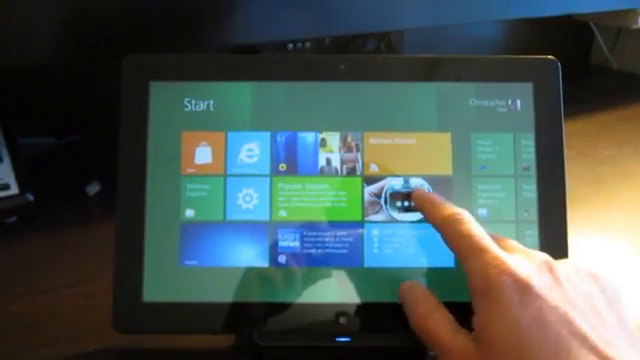
- Launch the RSS news reader app from its Start screen tile to show Headlines
click(400, 200)
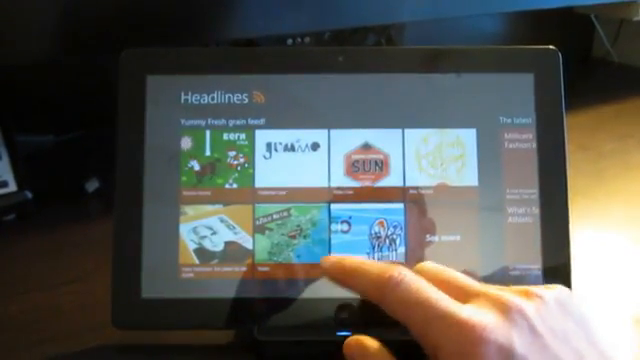